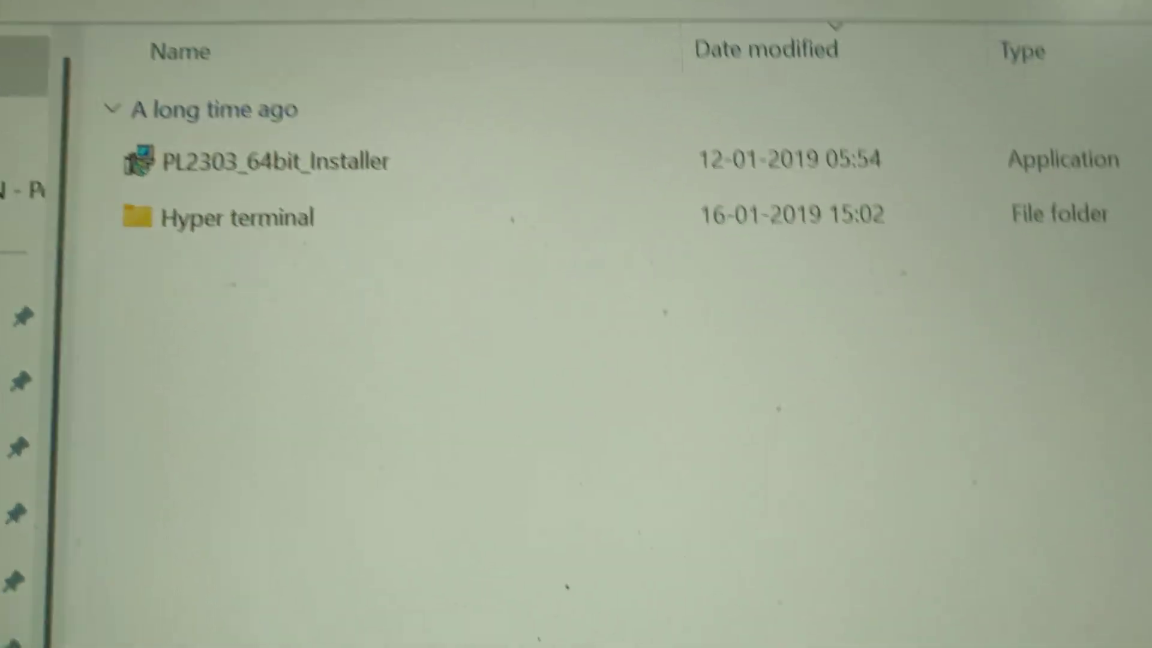
Run PL2303_64bit_Installer from the Downloads folder
left_click(235, 165)
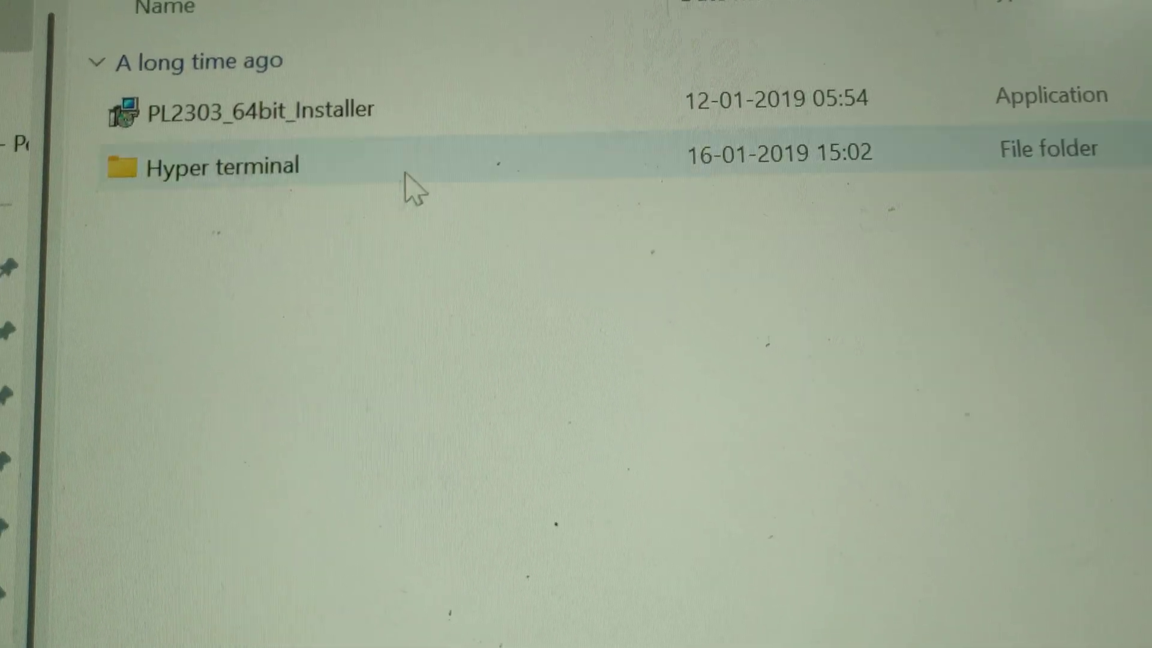
double_click(257, 108)
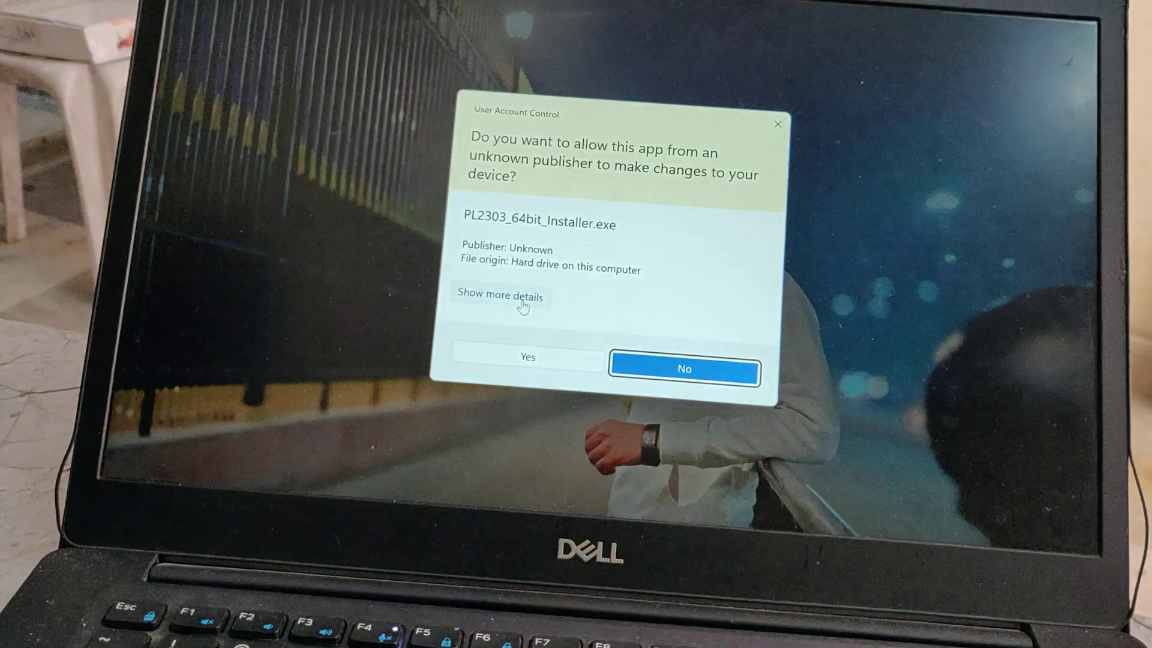
Approve the UAC prompt, install the Prolific USB-to-Serial drivers, and choose to restart later
left_click(527, 359)
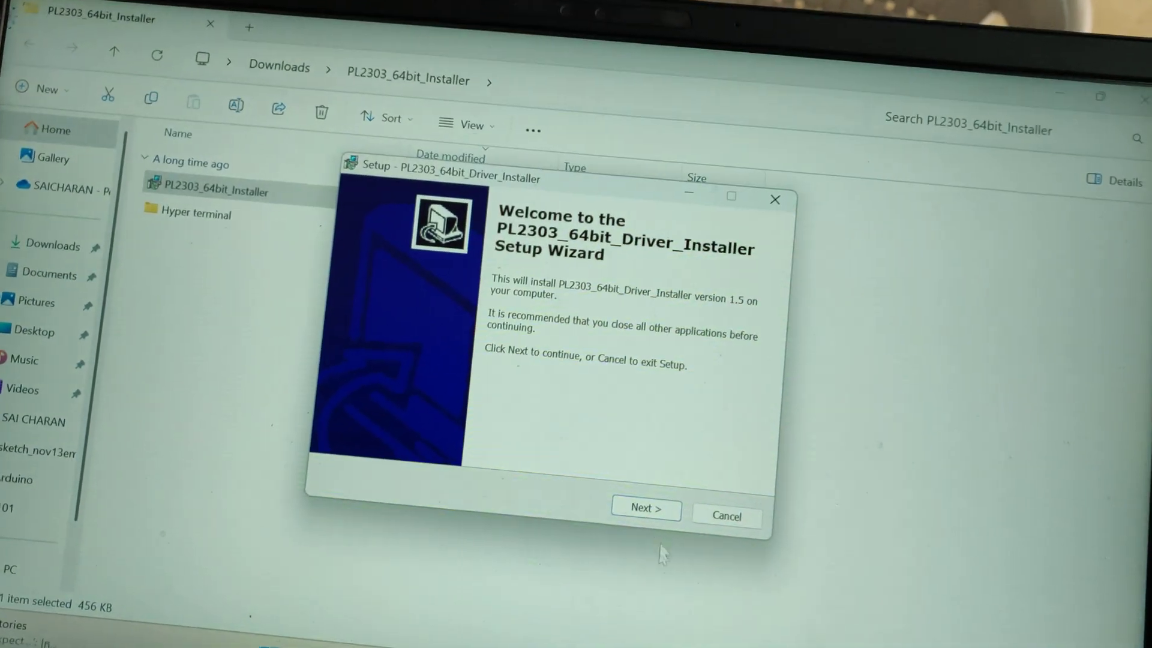
left_click(644, 507)
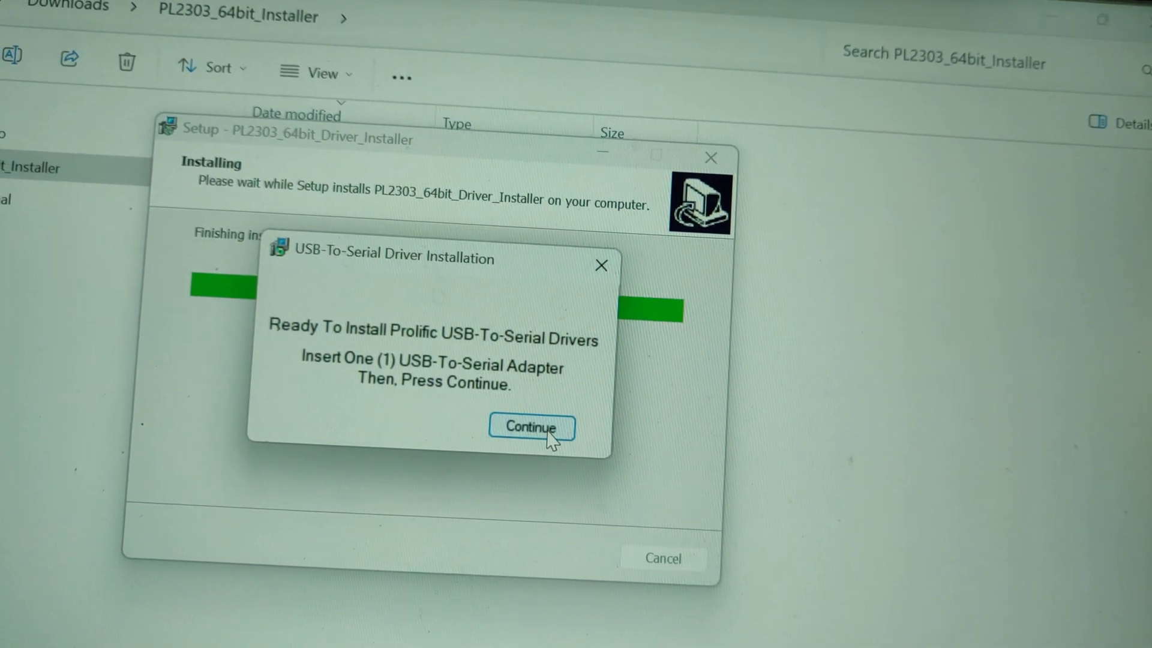
left_click(530, 427)
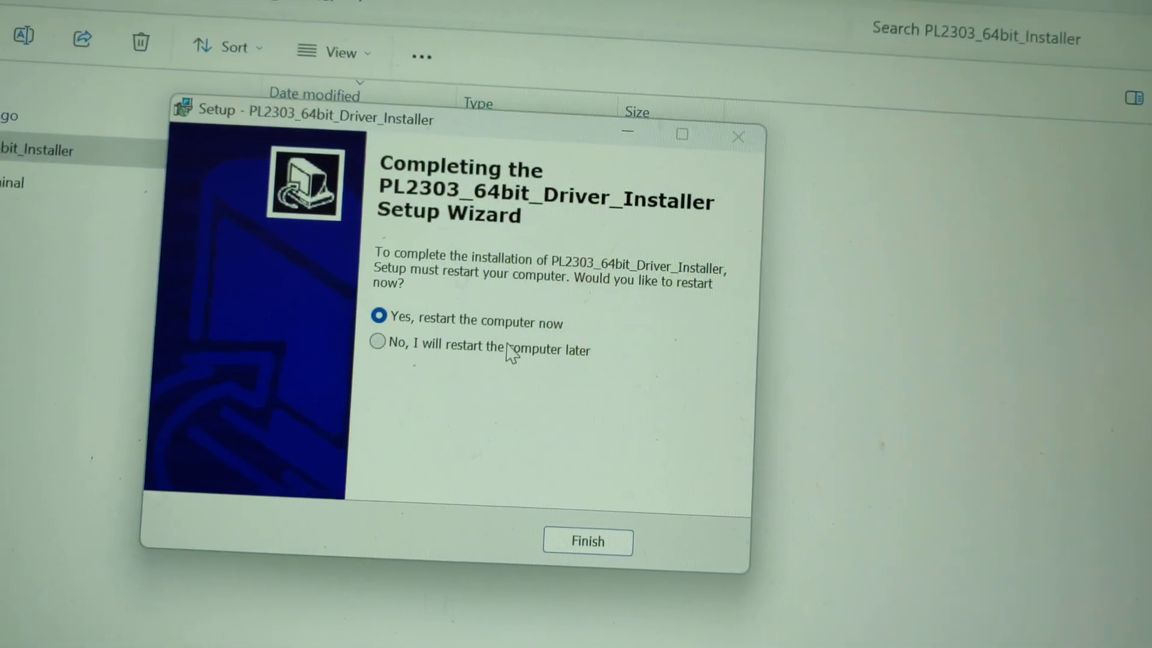
left_click(377, 341)
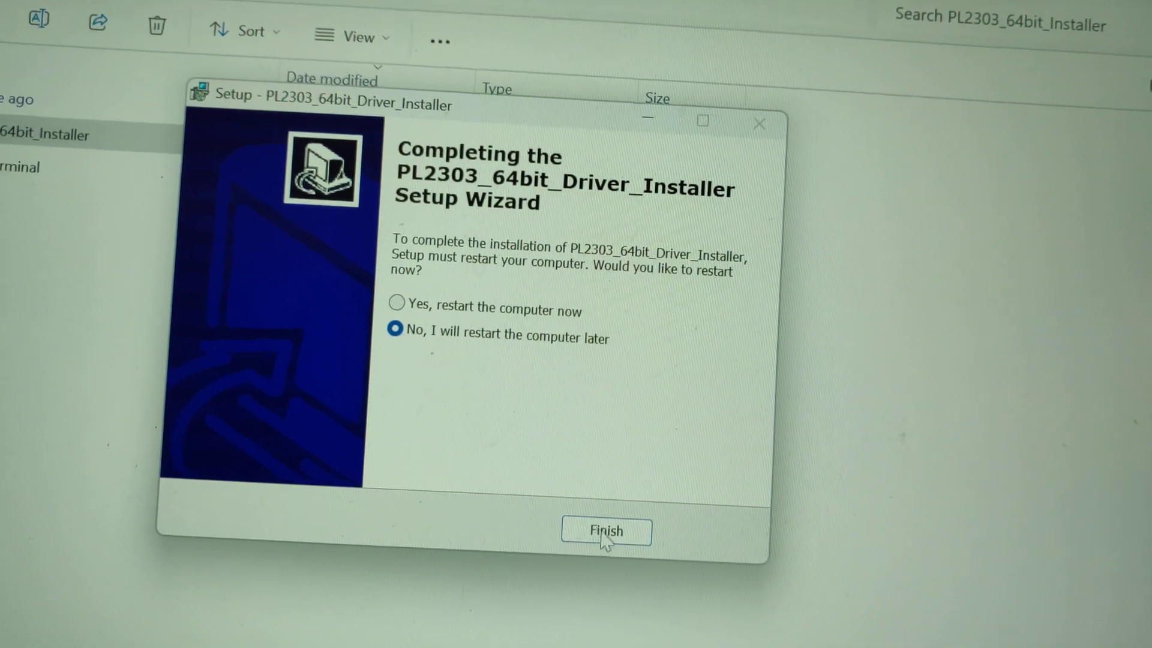
left_click(605, 531)
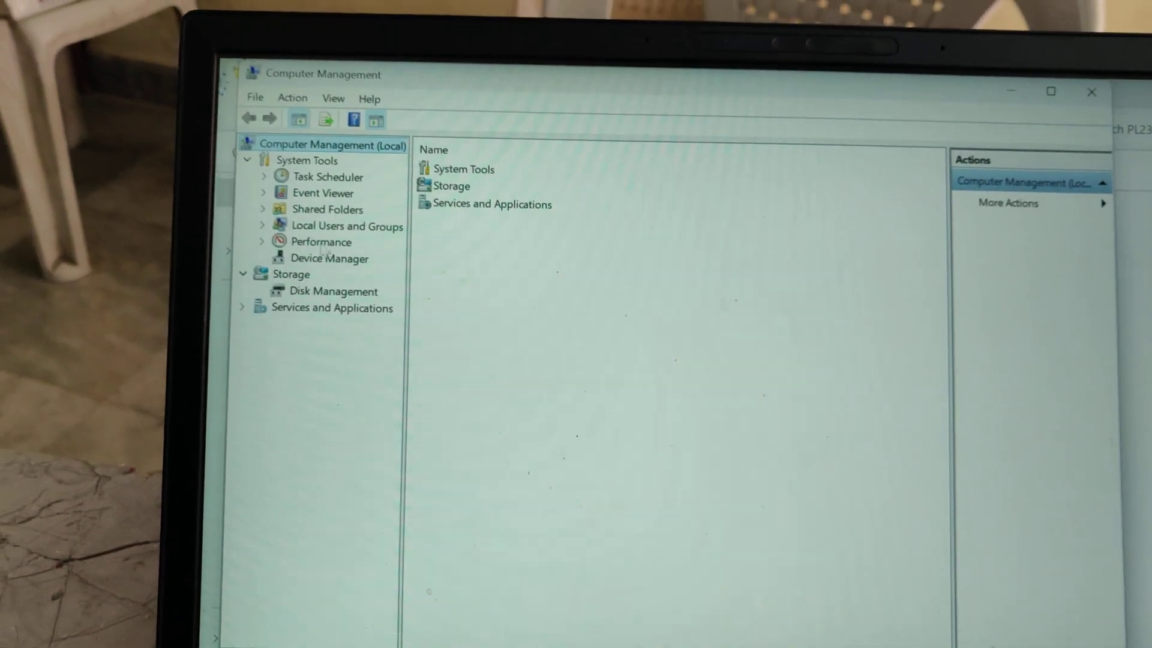
Open Device Manager and expand Ports (COM & LPT) to show the PL2303HXA adapter
left_click(331, 259)
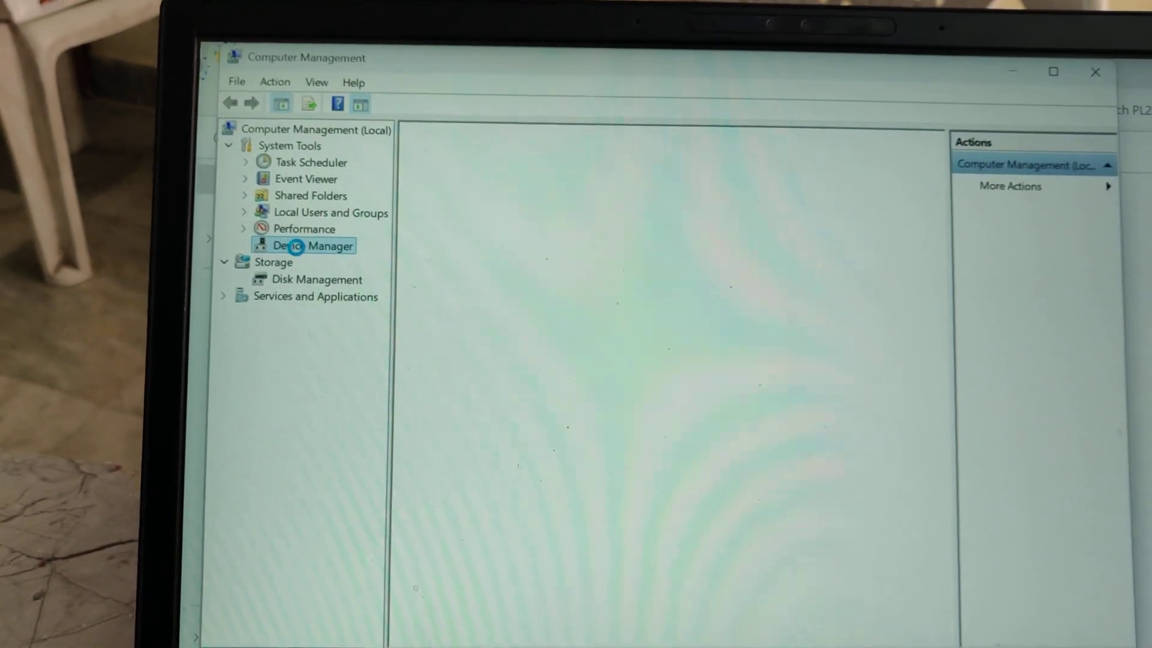
left_click(312, 245)
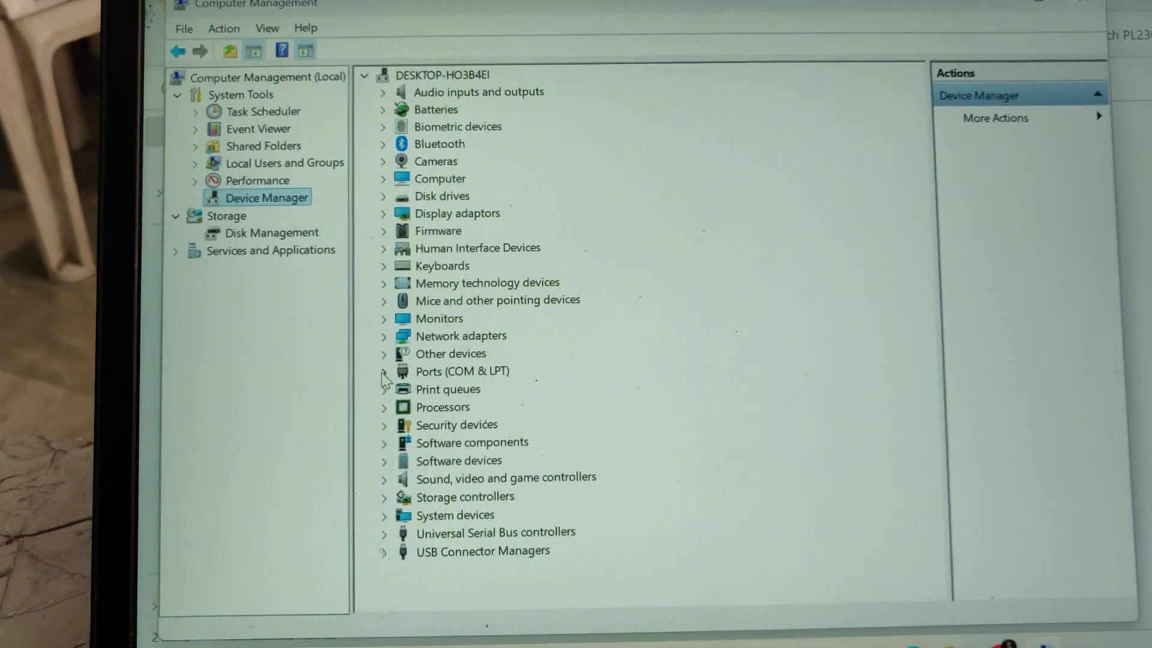
left_click(384, 371)
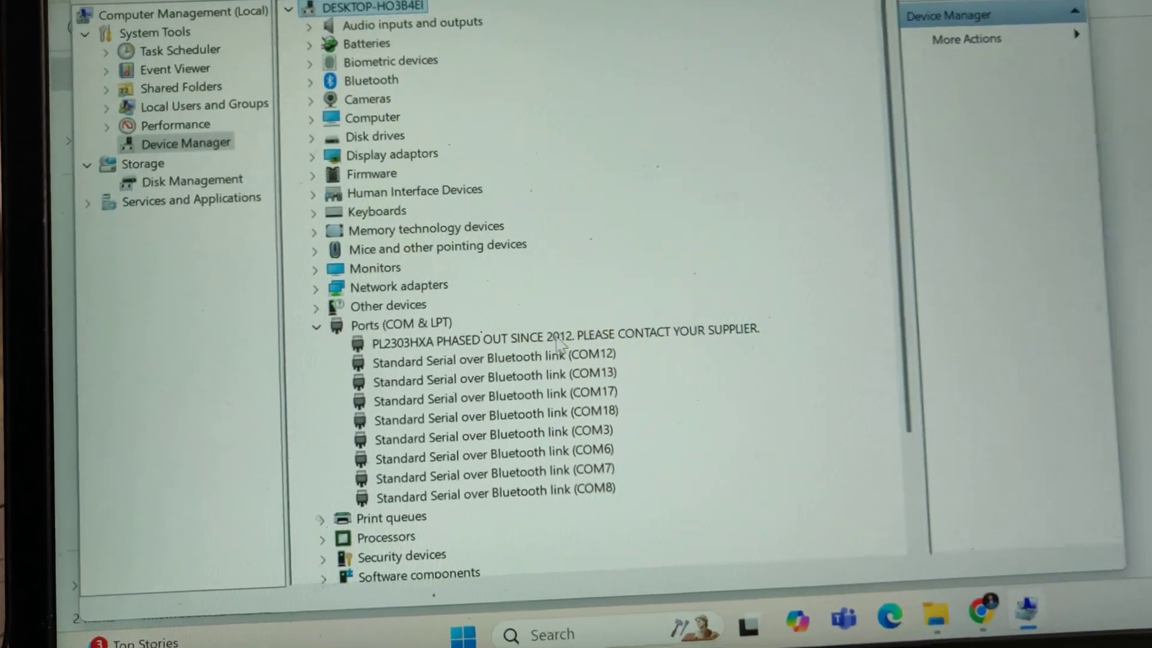
Update the PL2303HXA driver to Prolific version 3.3.2.102 from 24-09-2008
right_click(566, 341)
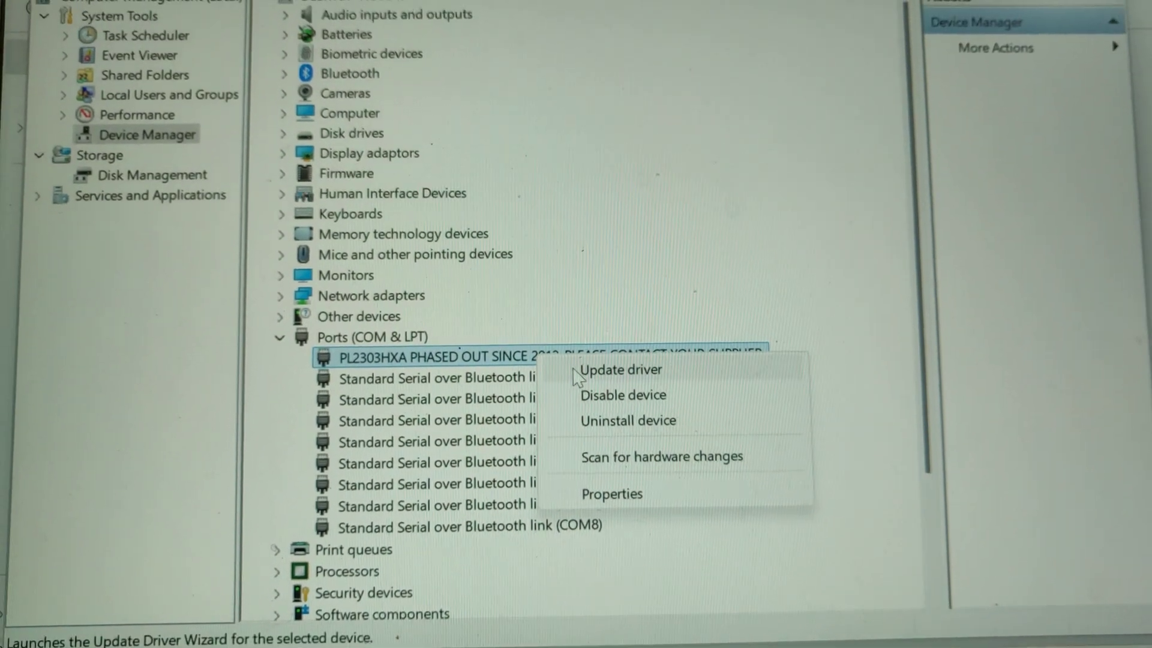
left_click(621, 370)
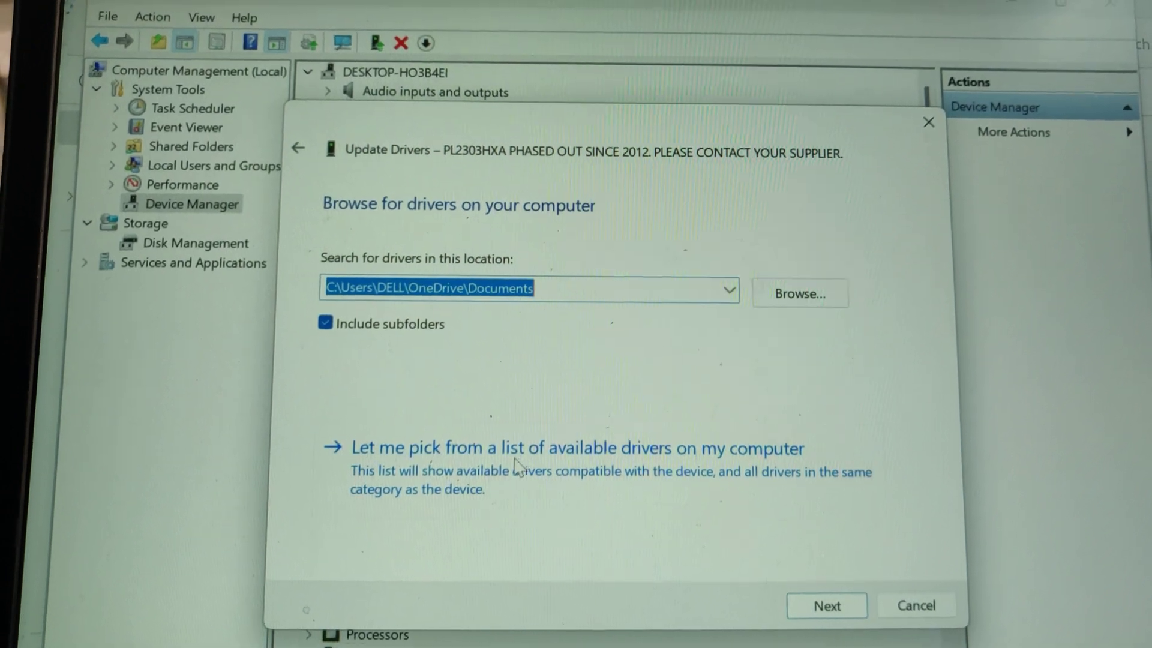
left_click(577, 448)
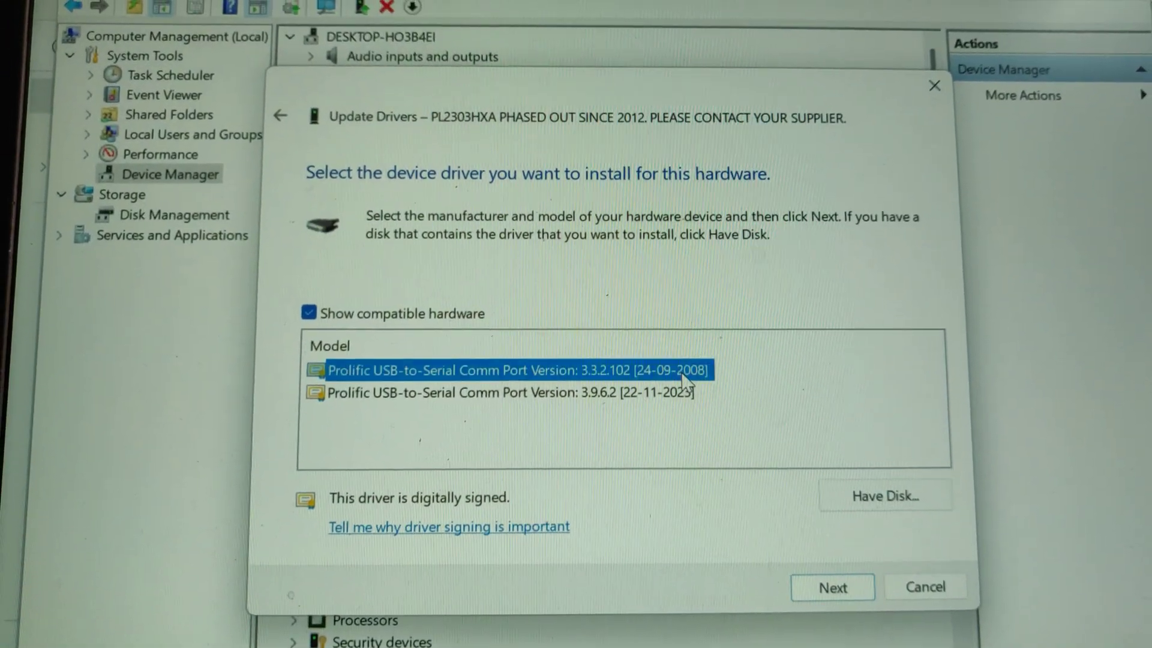
left_click(832, 587)
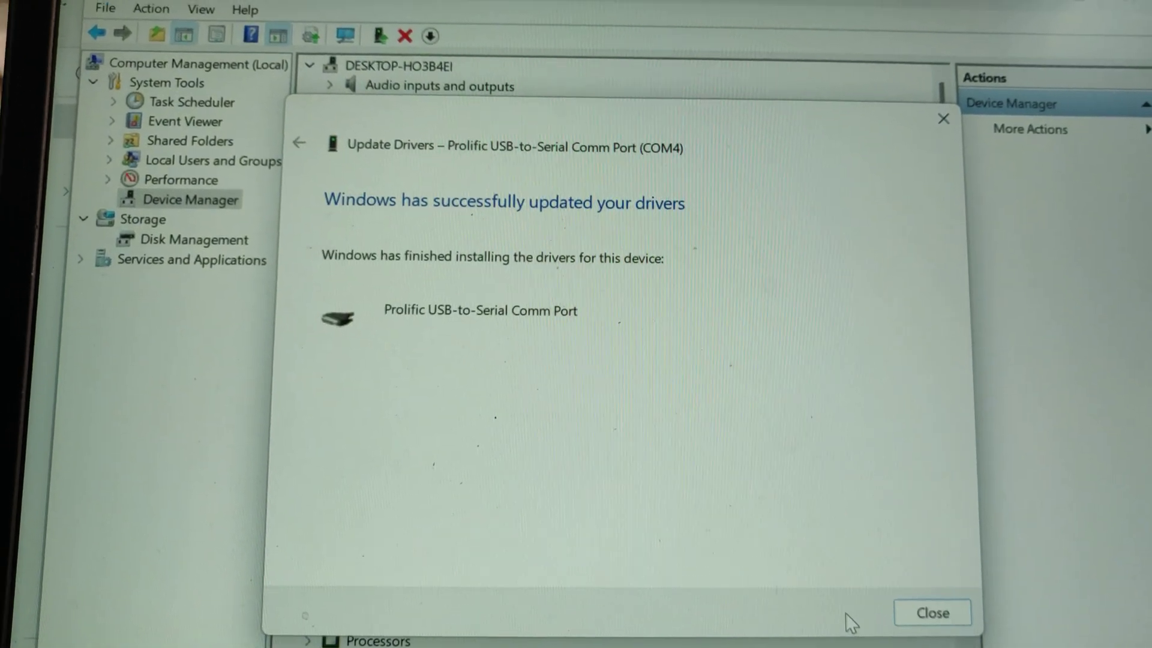
left_click(931, 613)
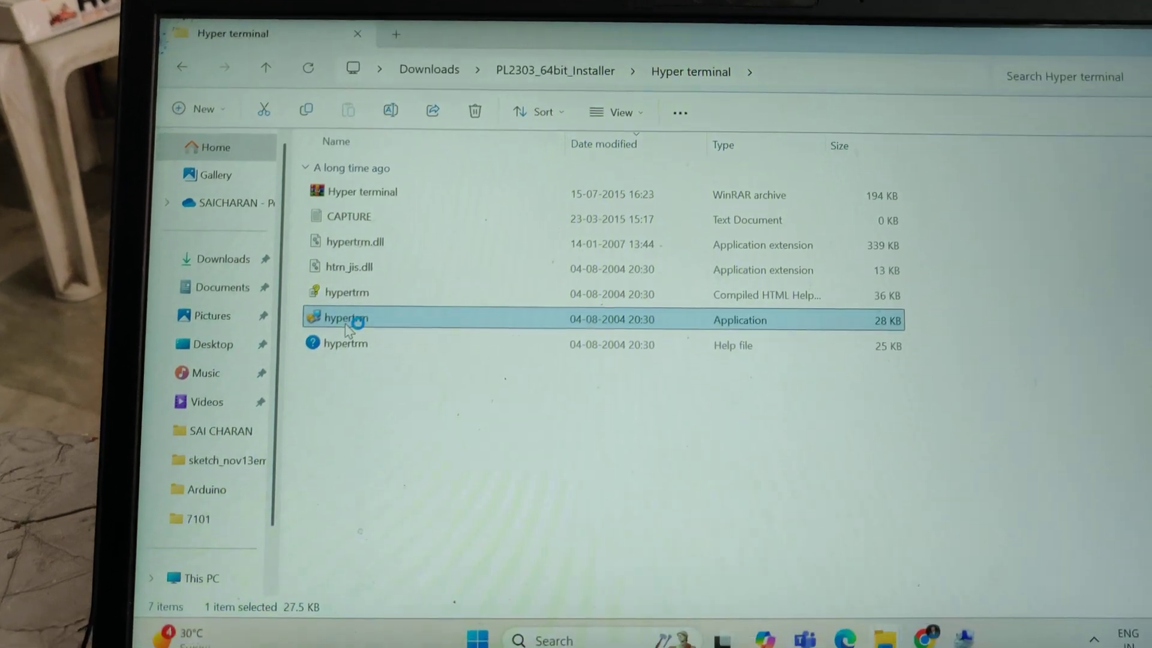
Launch hypertrm and name the new connection 'tyt'
double_click(343, 317)
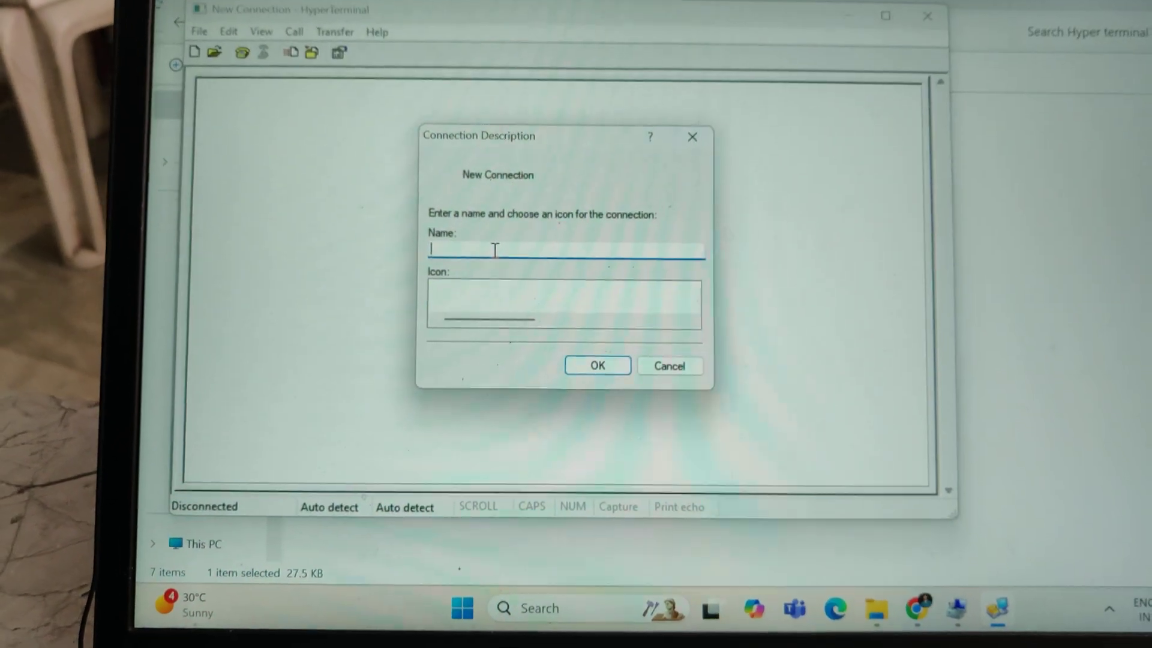
type("tyt")
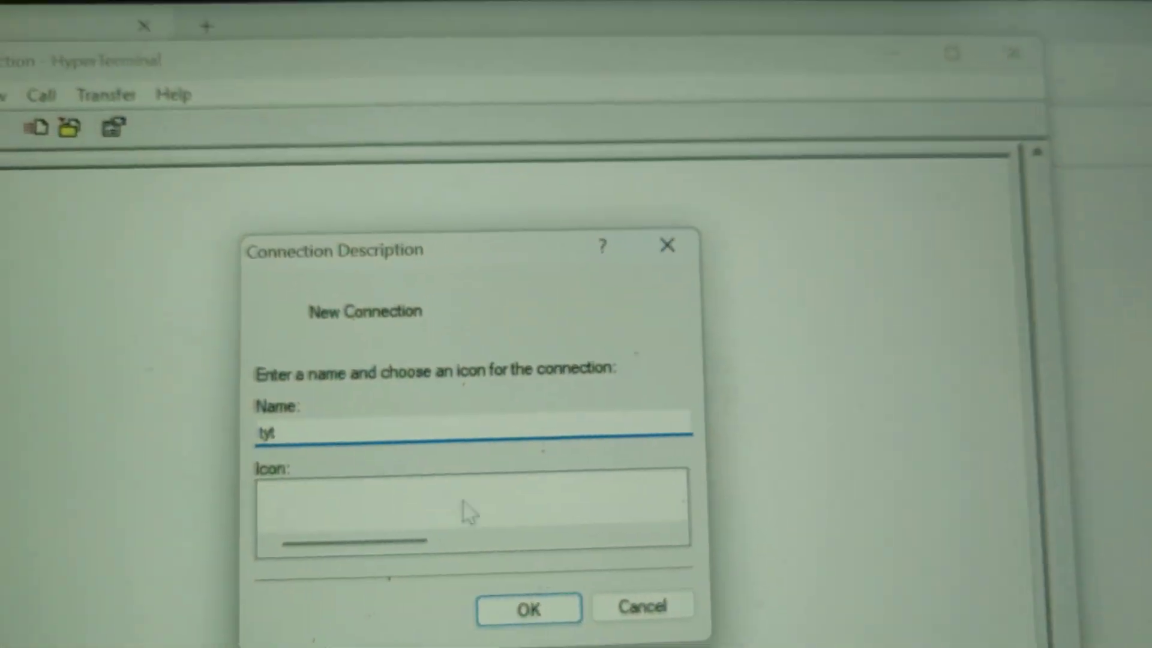
left_click(528, 609)
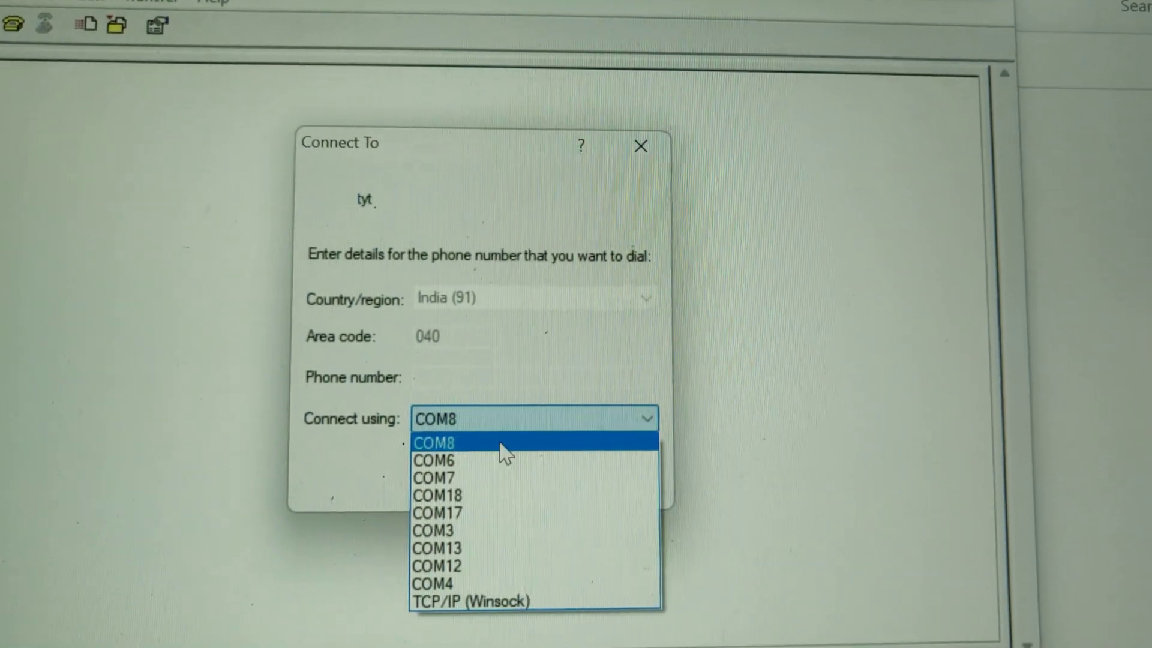
mouse_move(477, 570)
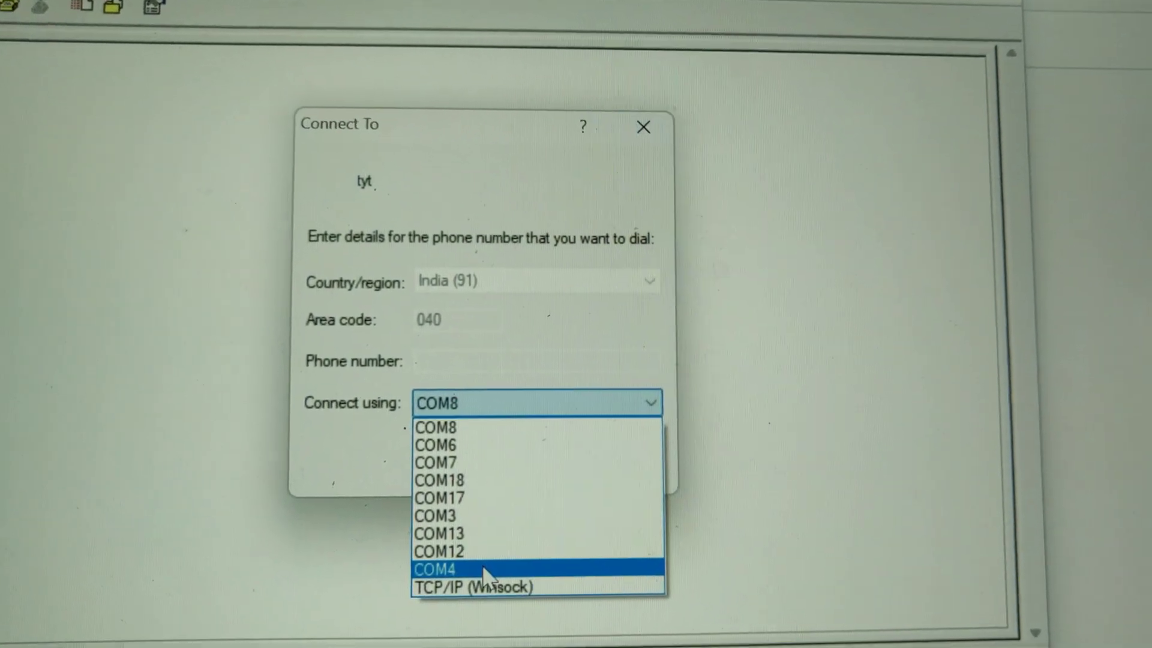
Connect 'tyt' via COM4 at 9600 bits per second with flow control None
left_click(435, 569)
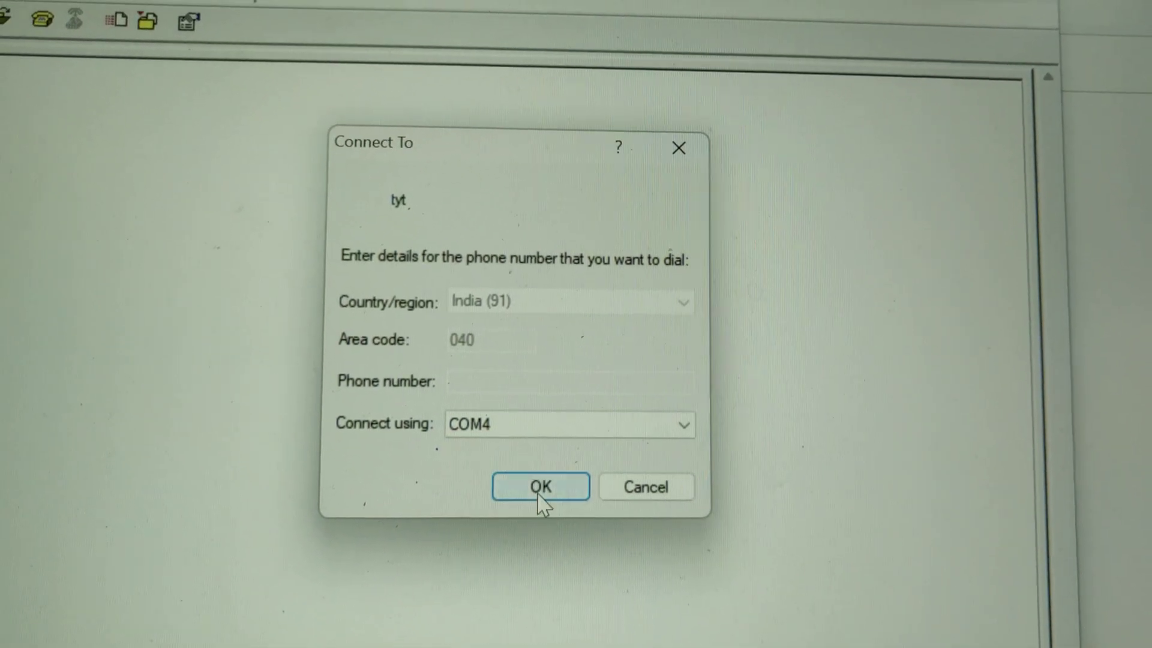
left_click(540, 486)
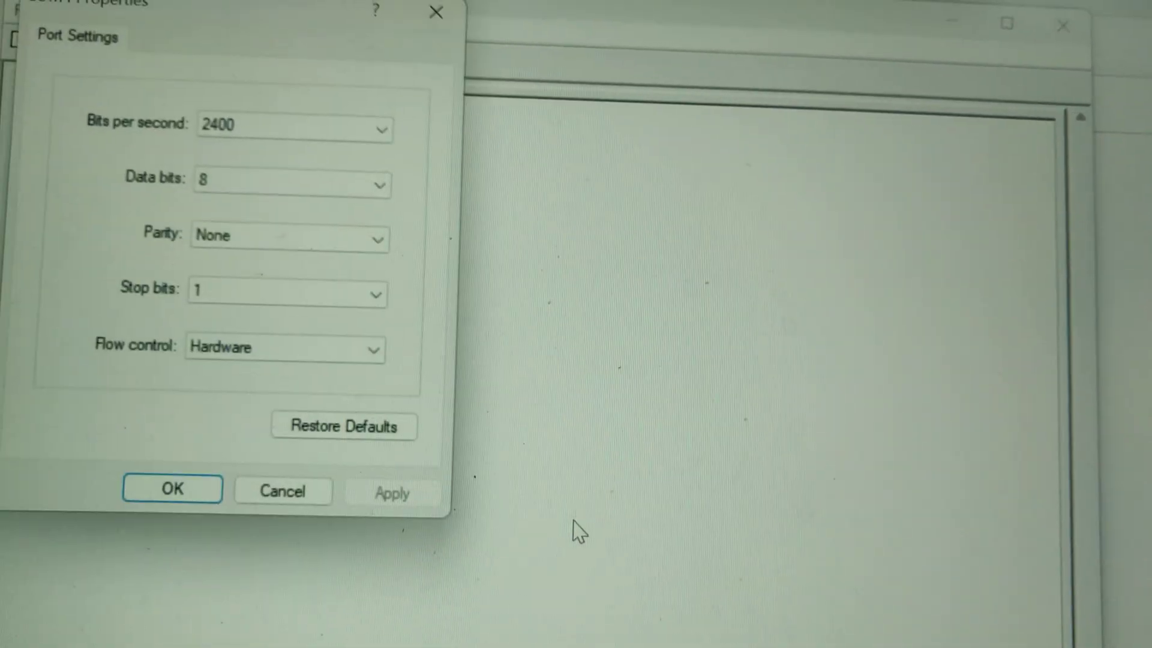
left_click(463, 483)
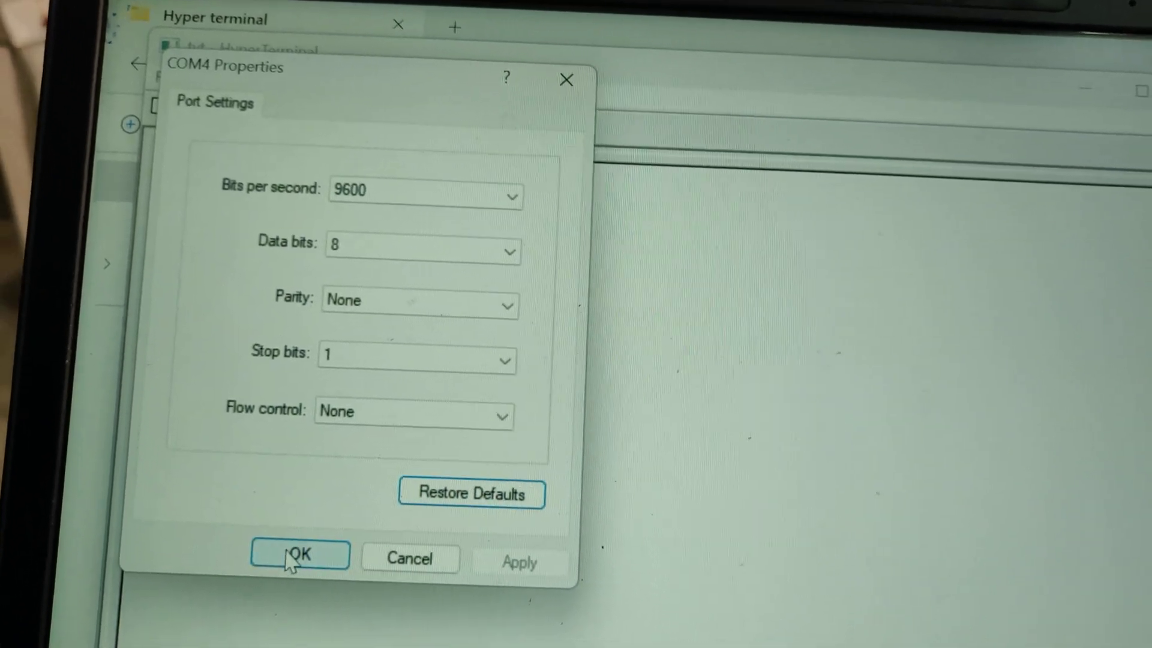
left_click(299, 556)
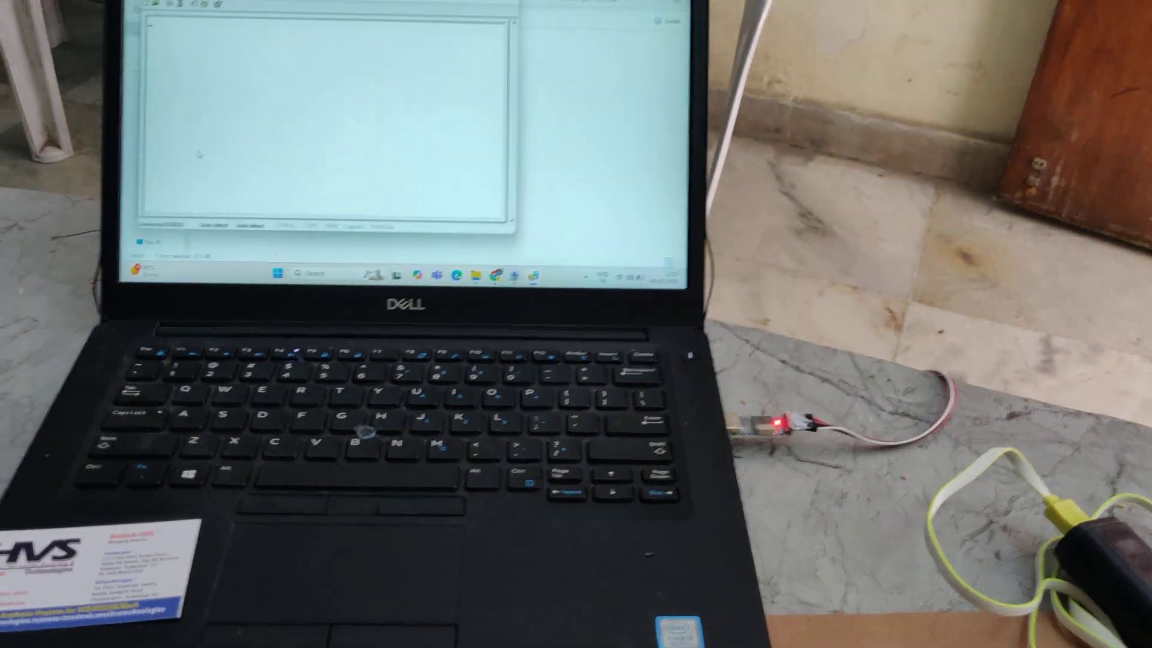